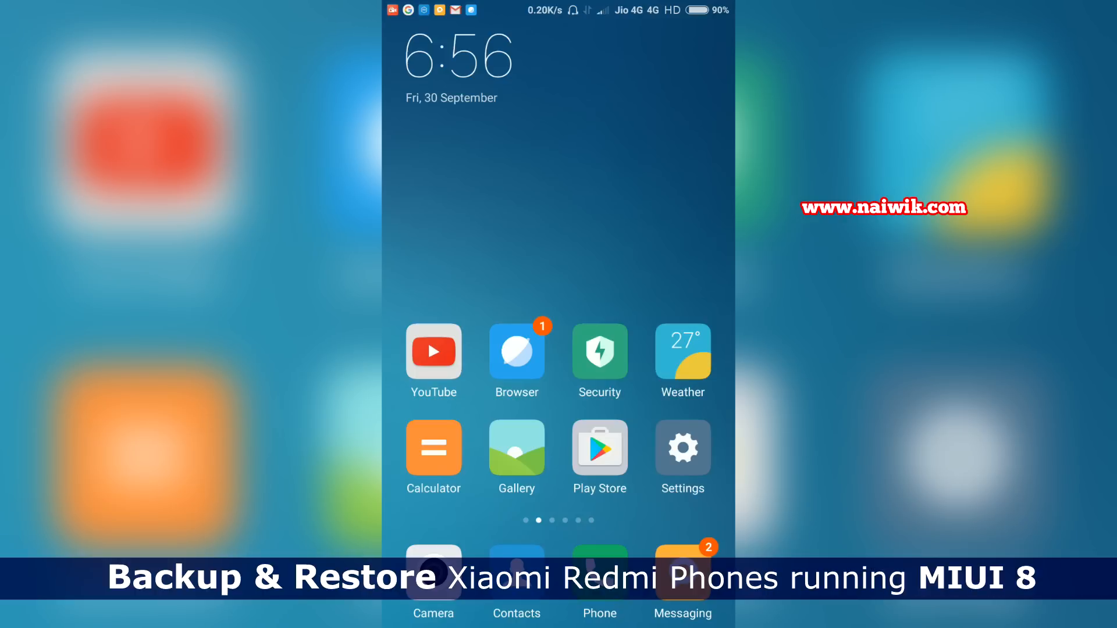
Open Settings > Storage to see Backup saved to external storage, Camera and Themes internal.
left_click(681, 447)
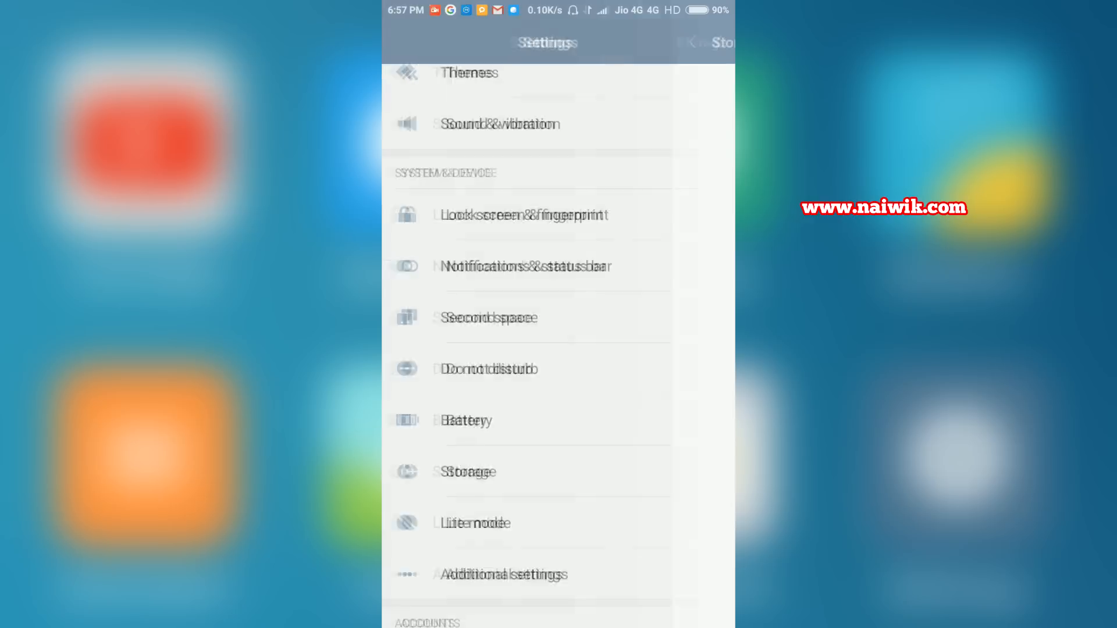
left_click(467, 471)
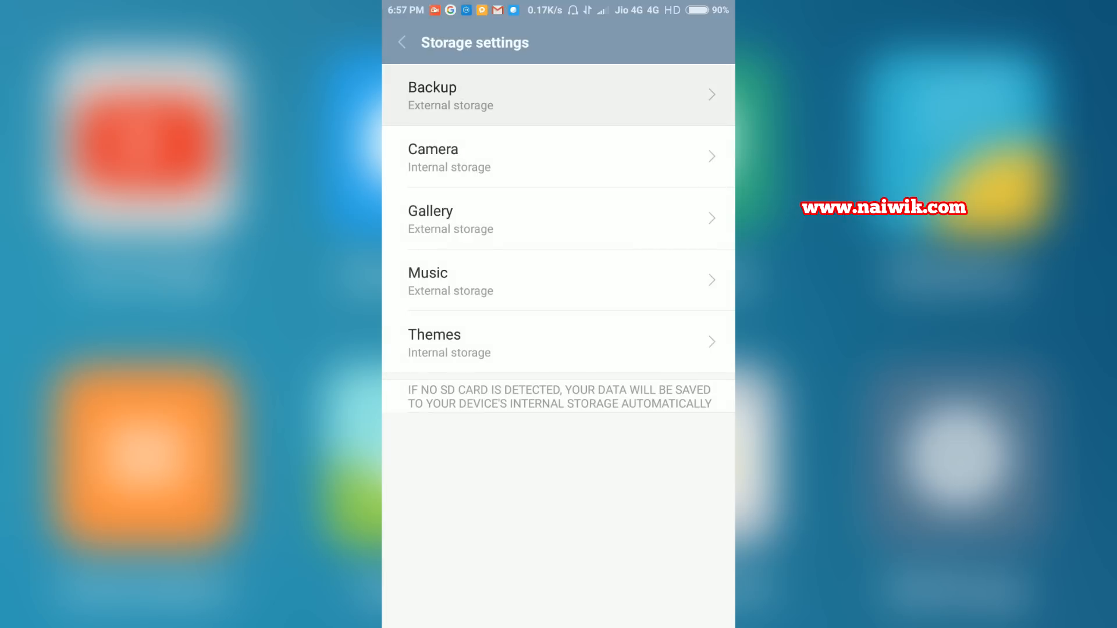
left_click(559, 94)
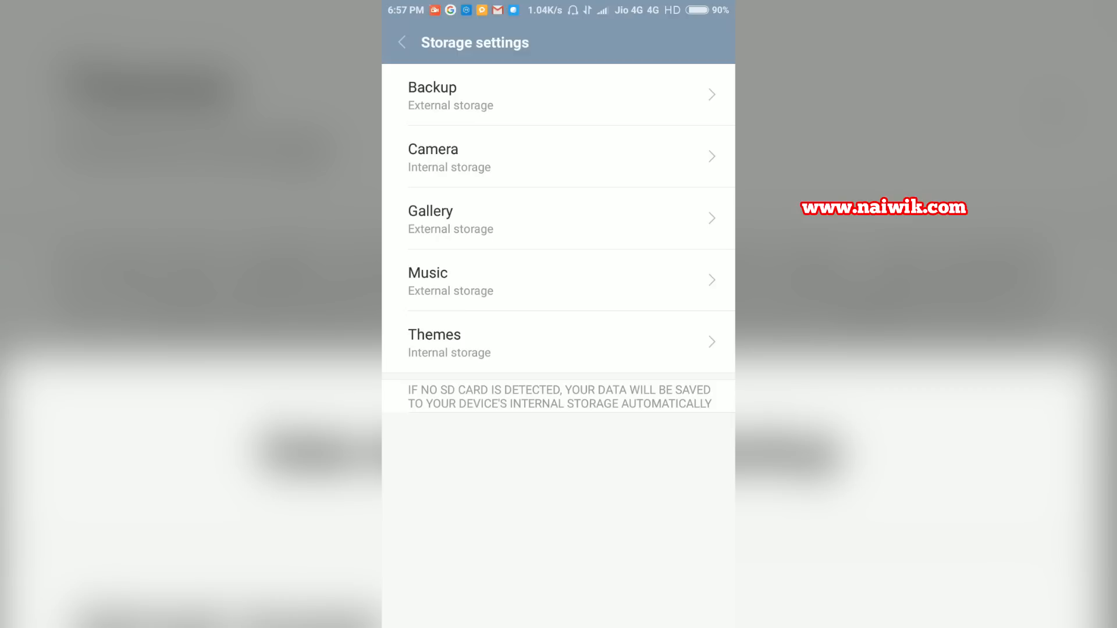
Return home and navigate Settings > Additional settings > Backup & reset to the Local backups list.
left_click(401, 42)
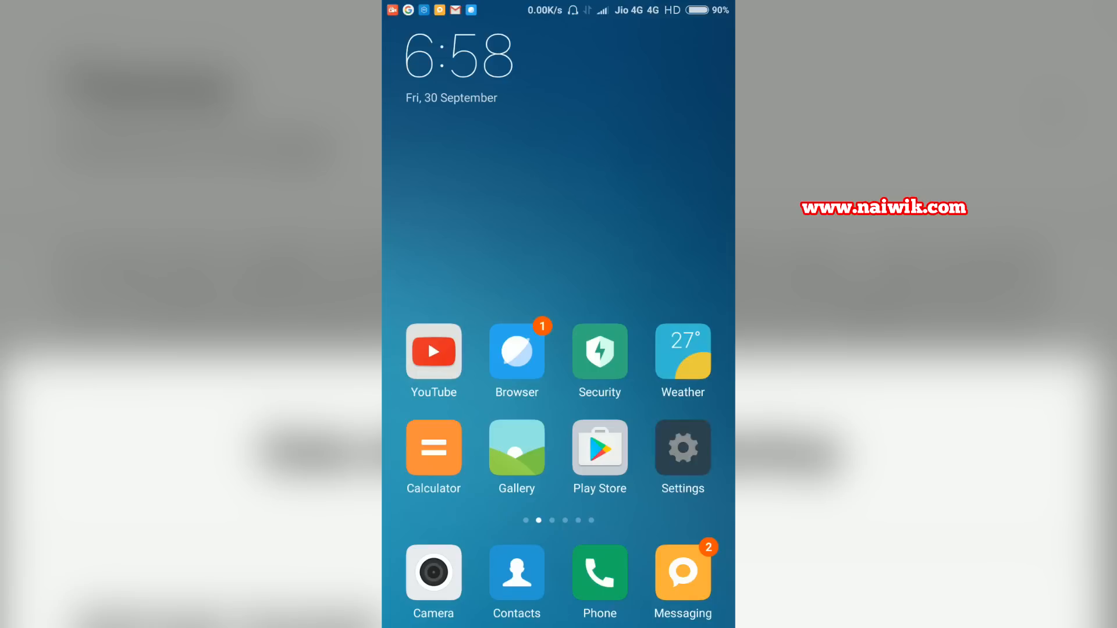
left_click(681, 446)
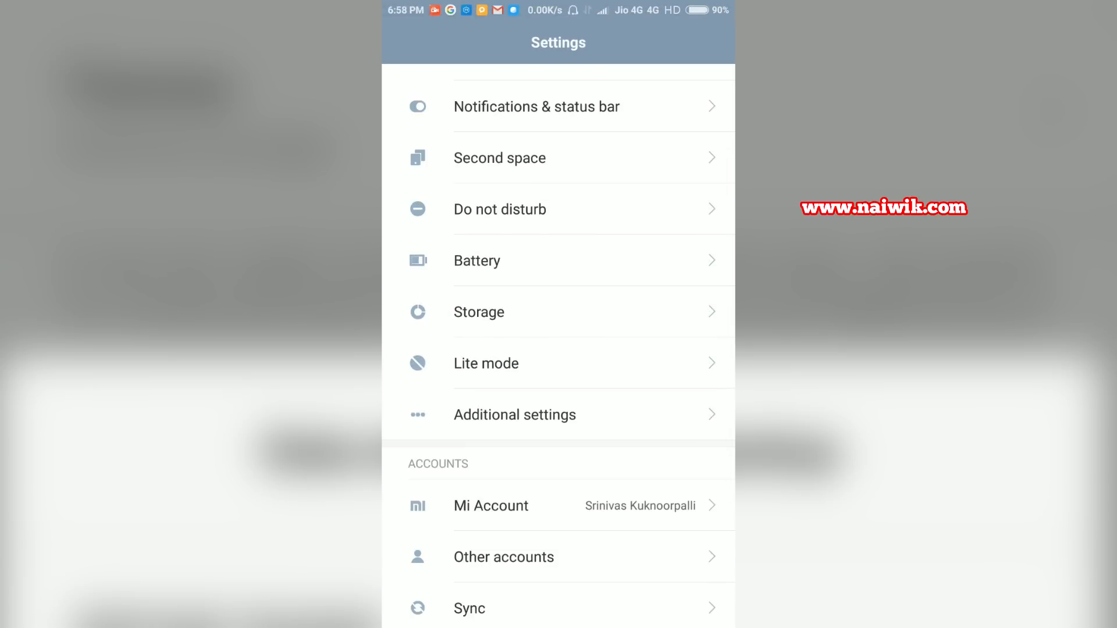
left_click(513, 414)
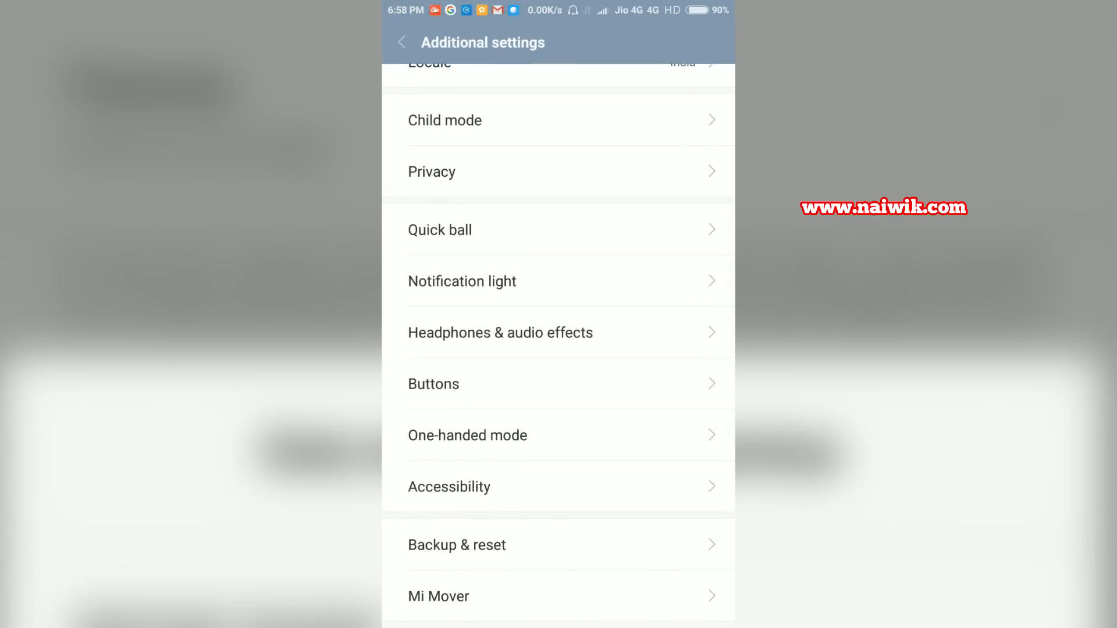
left_click(456, 545)
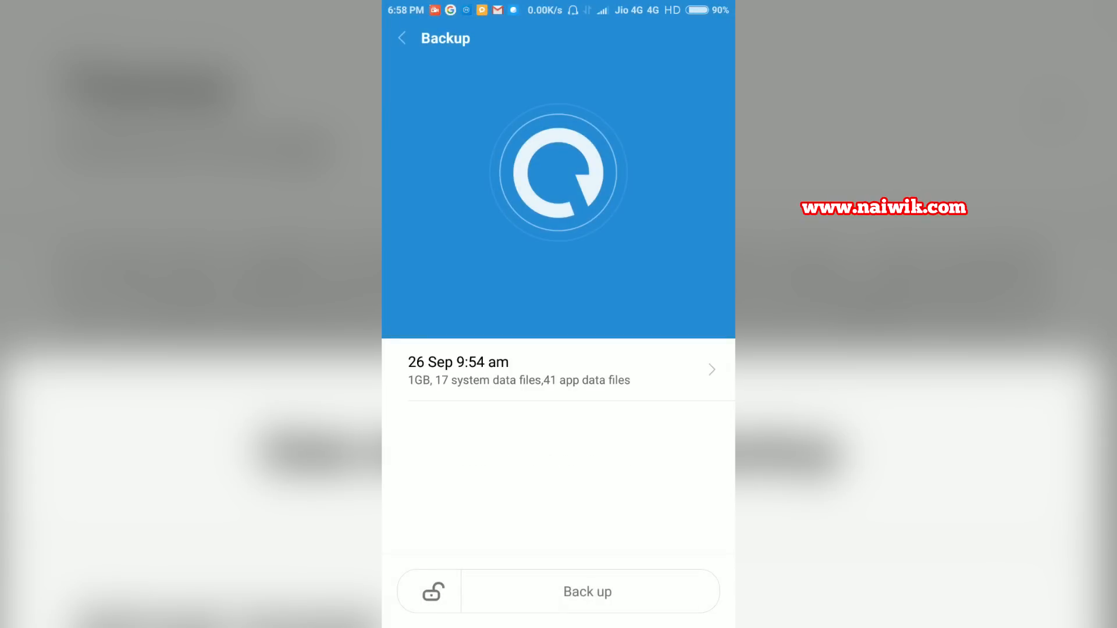
Start a new local backup with System and Apps both checked.
left_click(586, 591)
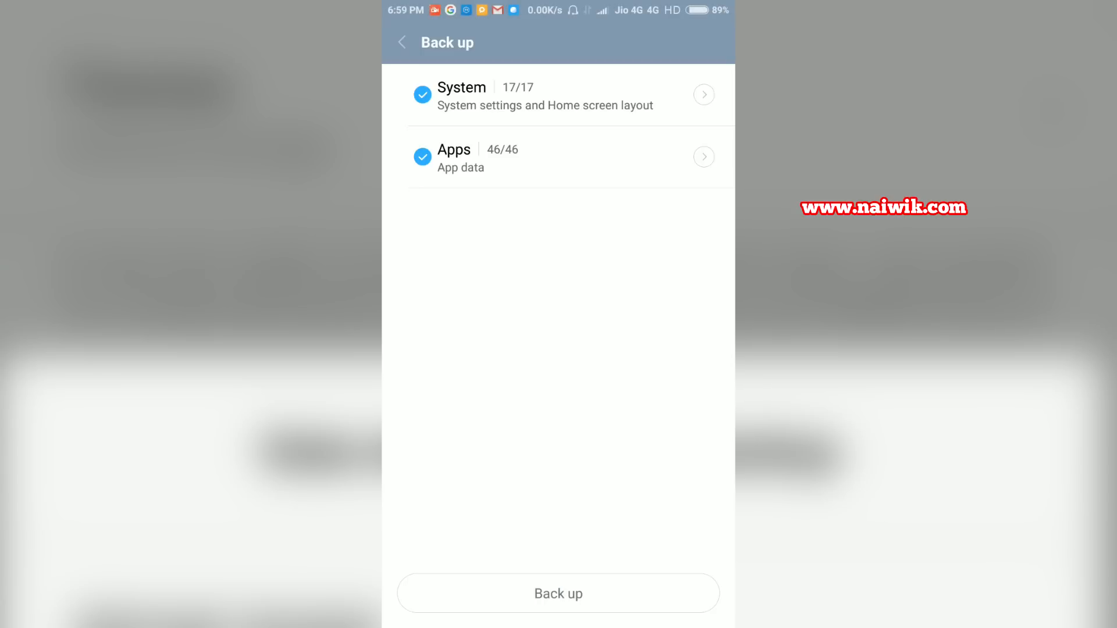
left_click(557, 593)
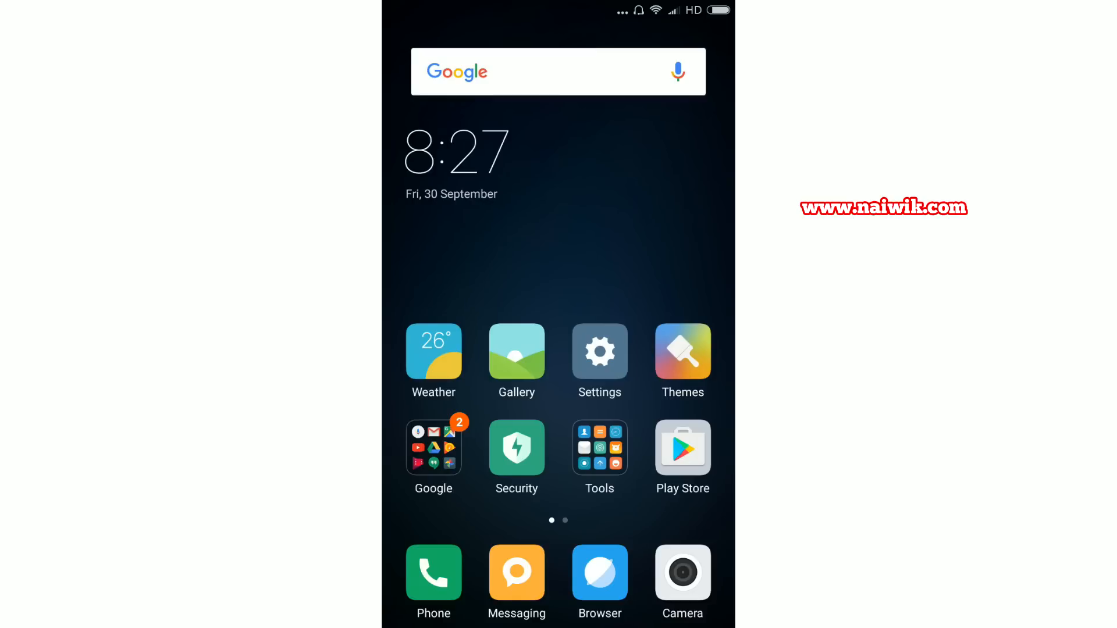
On the reset phone, navigate Settings > Additional settings to reach Backup & reset.
scroll("left", 3)
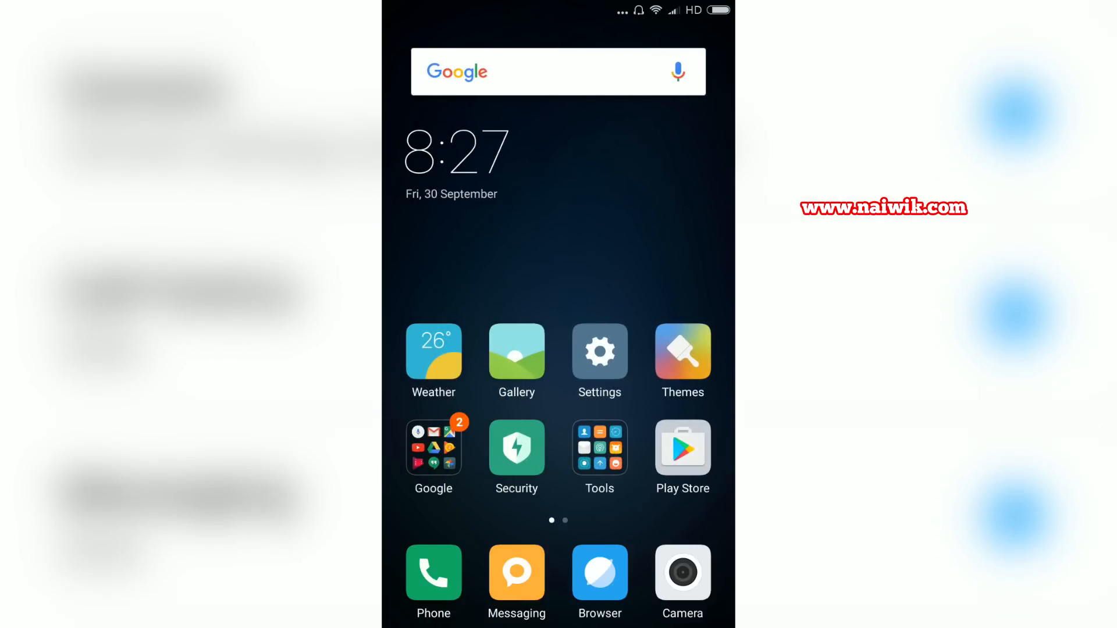
left_click(597, 351)
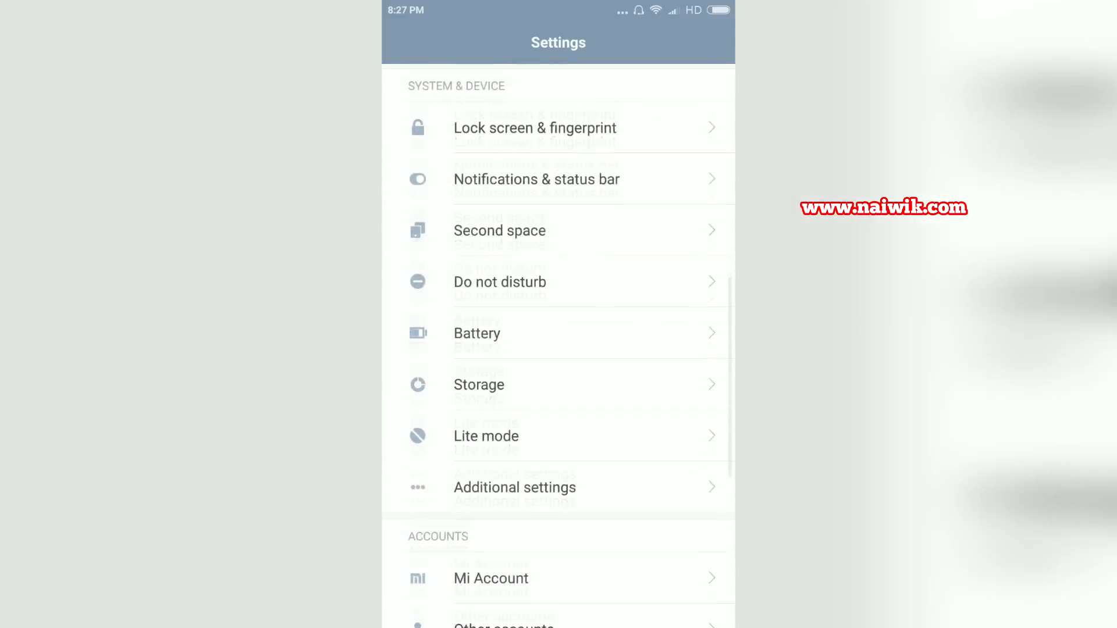
left_click(513, 487)
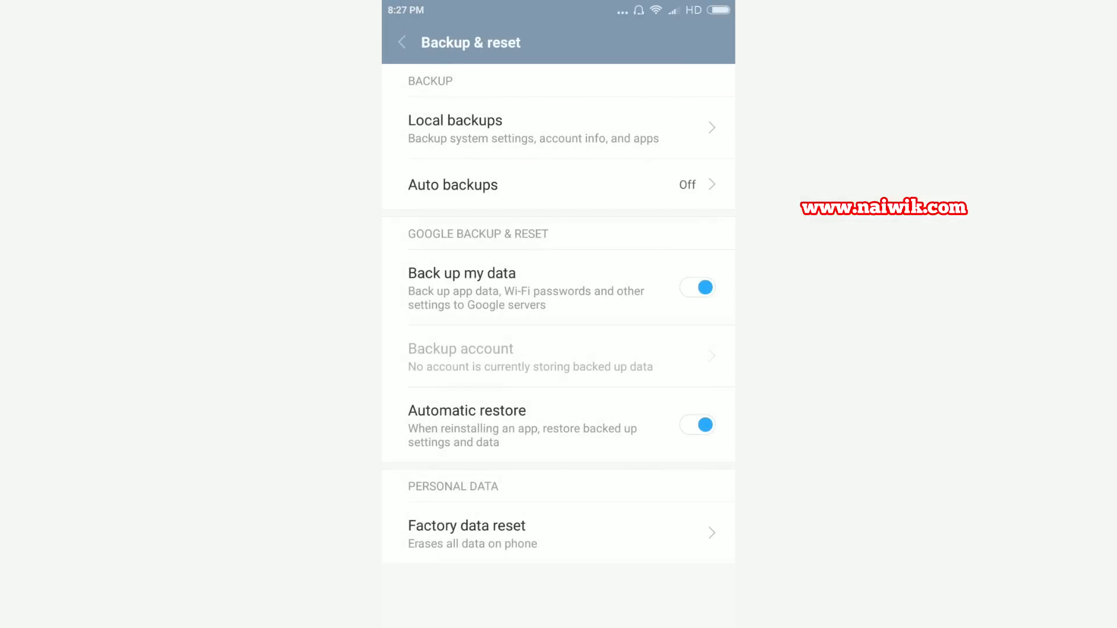
Choose the saved local backup and restore System and Apps, all 63 items (1.29GB).
left_click(532, 128)
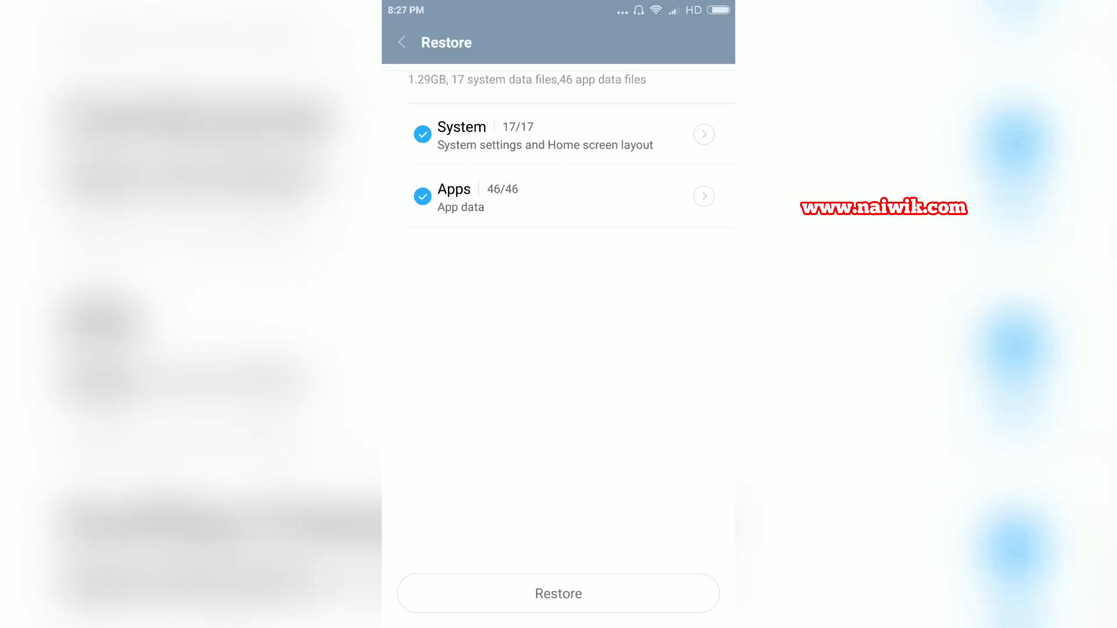
left_click(558, 592)
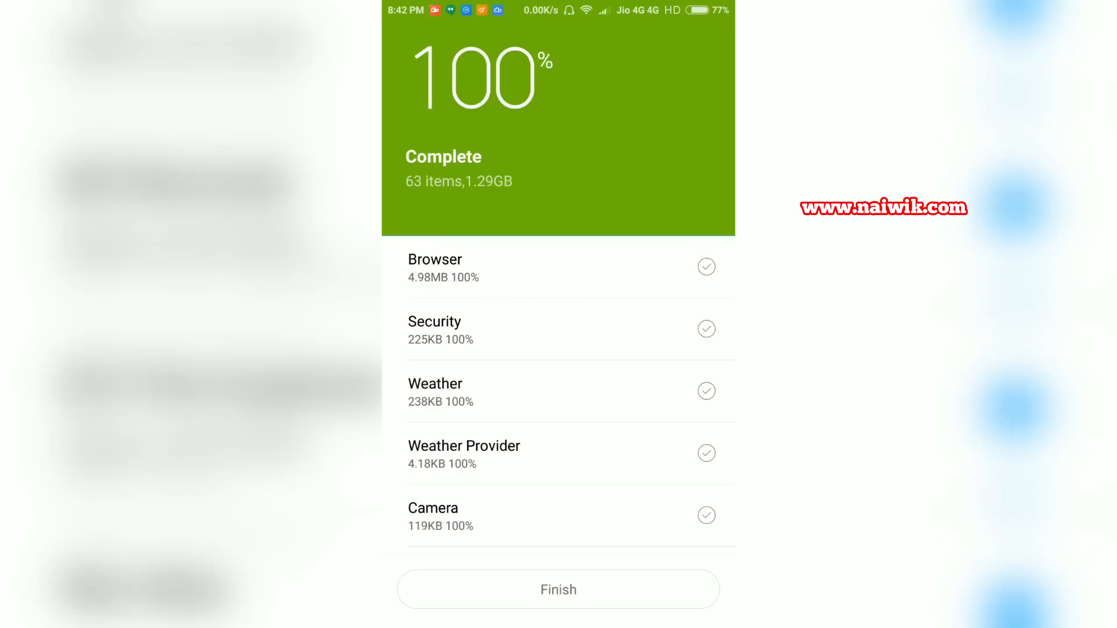
Finish the restore and swipe through home pages showing Uber, Notes, Mail and Updater.
left_click(557, 589)
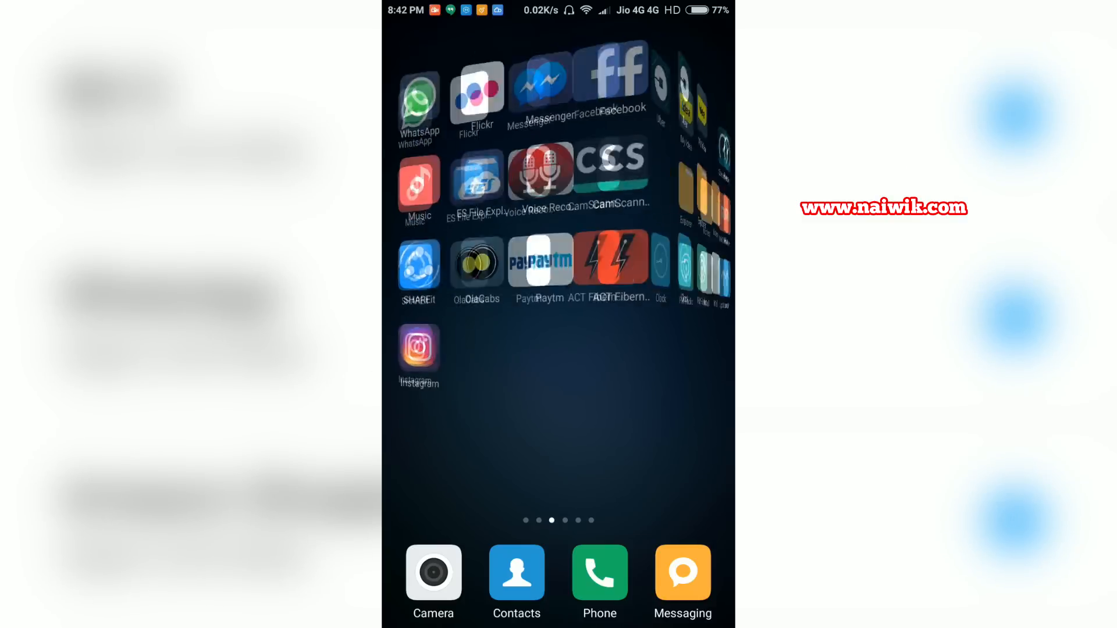
scroll("left", 3)
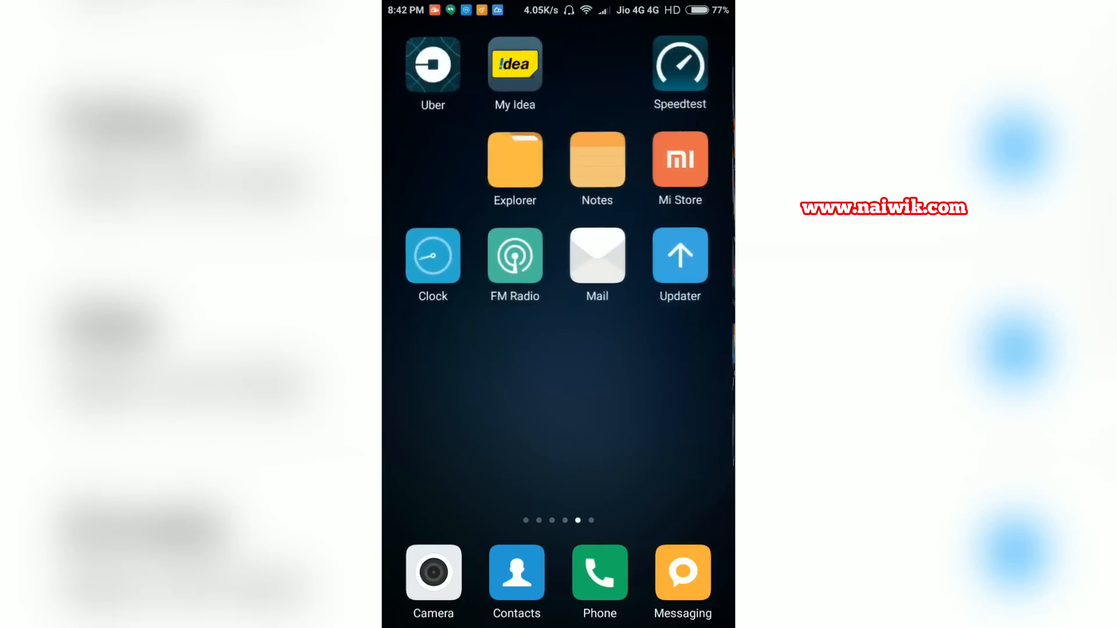